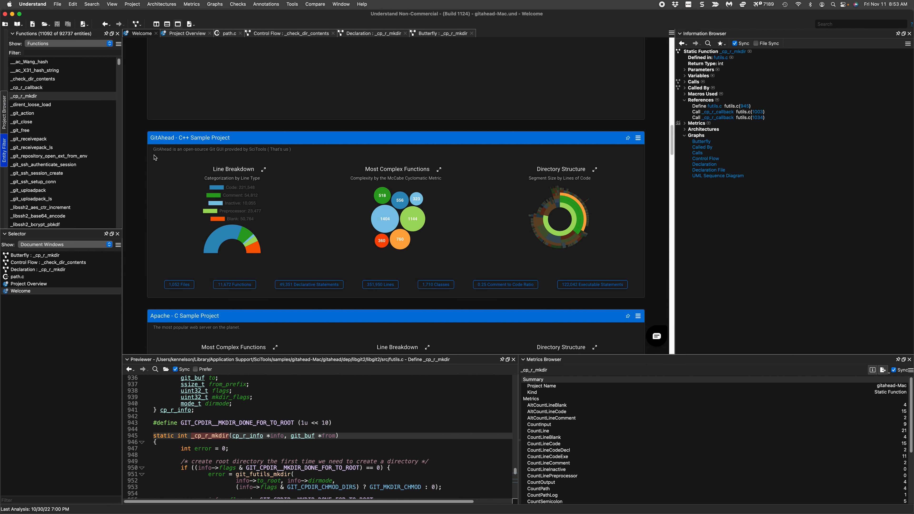
mouse_move(146, 156)
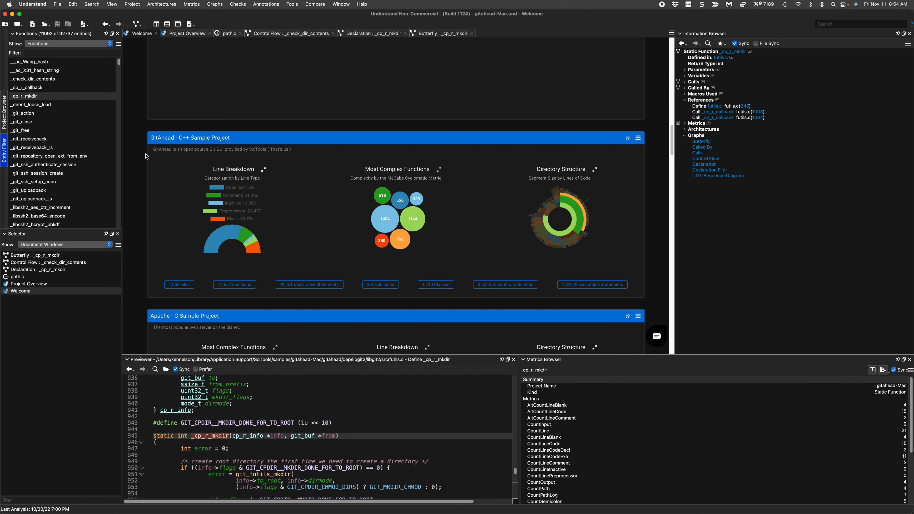
mouse_move(257, 220)
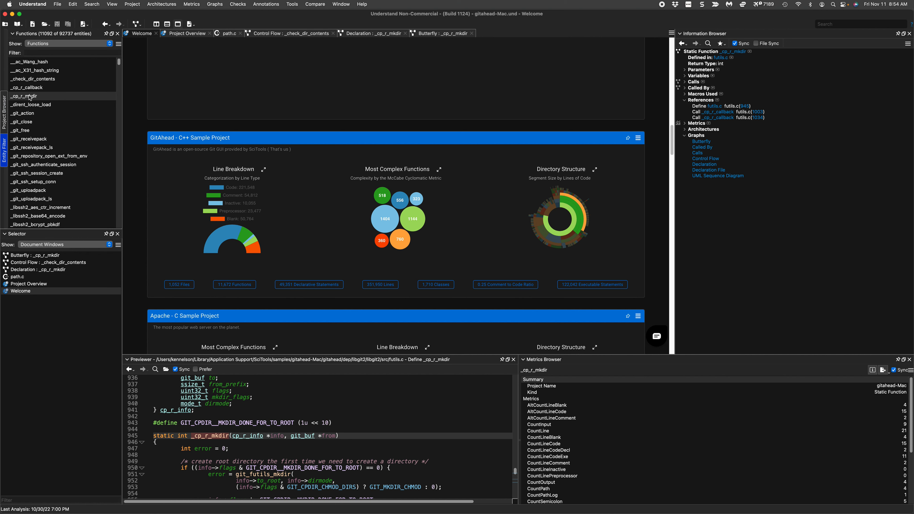
Bring up the context actions for the _cp_r_mkdir function in the Functions list.
right_click(27, 96)
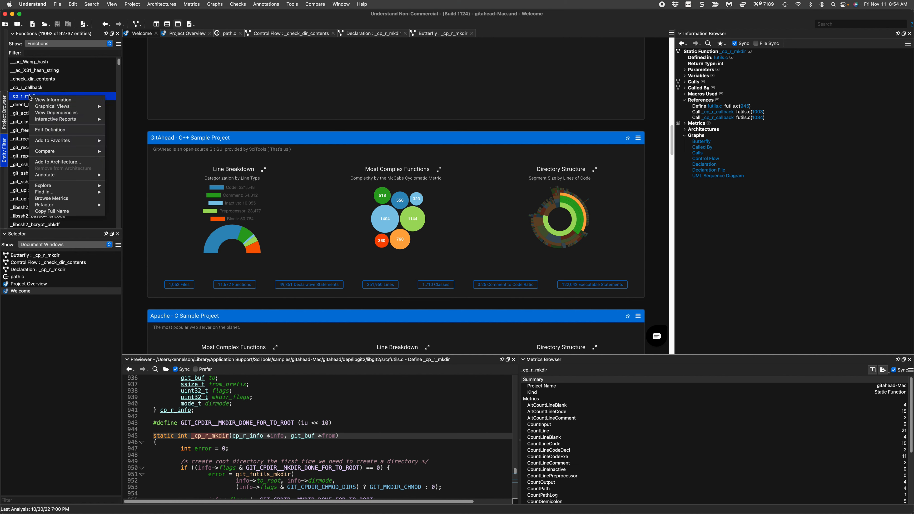
mouse_move(55, 178)
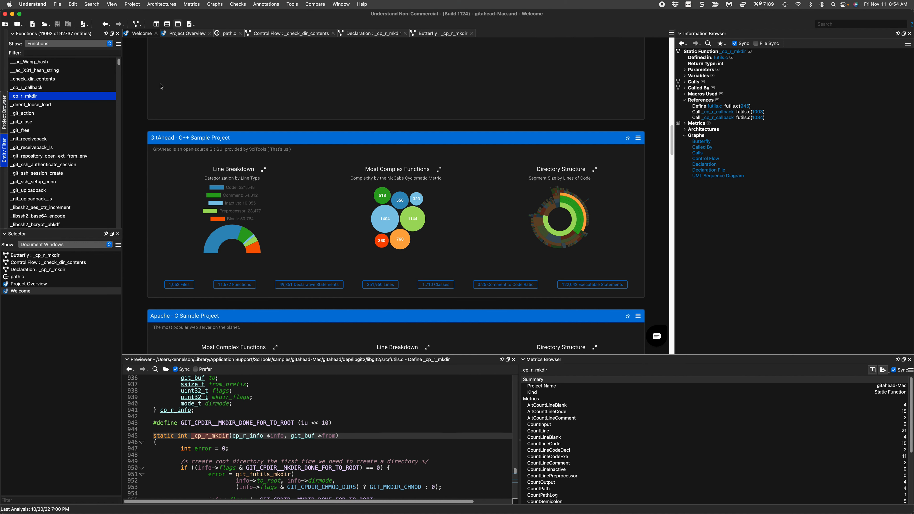
mouse_move(174, 99)
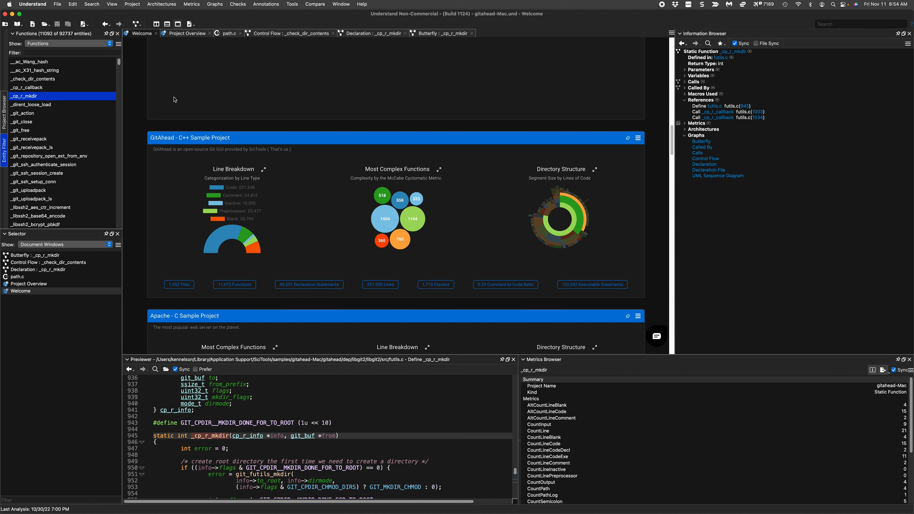
mouse_move(162, 130)
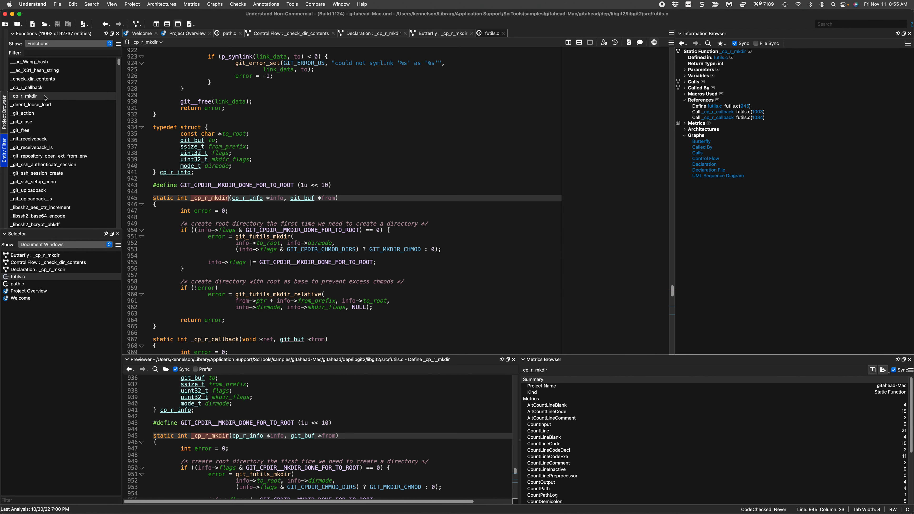
Step back through navigation history until the Welcome page shows again.
left_click(141, 33)
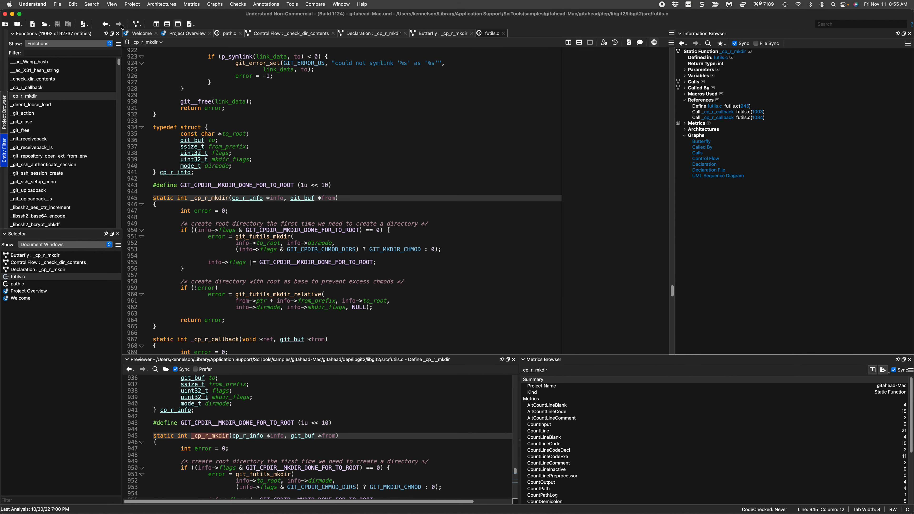
left_click(142, 33)
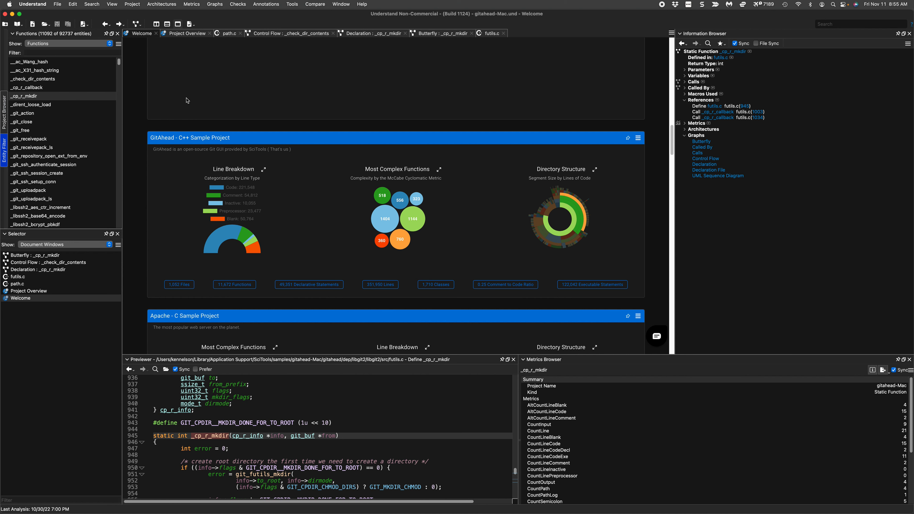
mouse_move(49, 131)
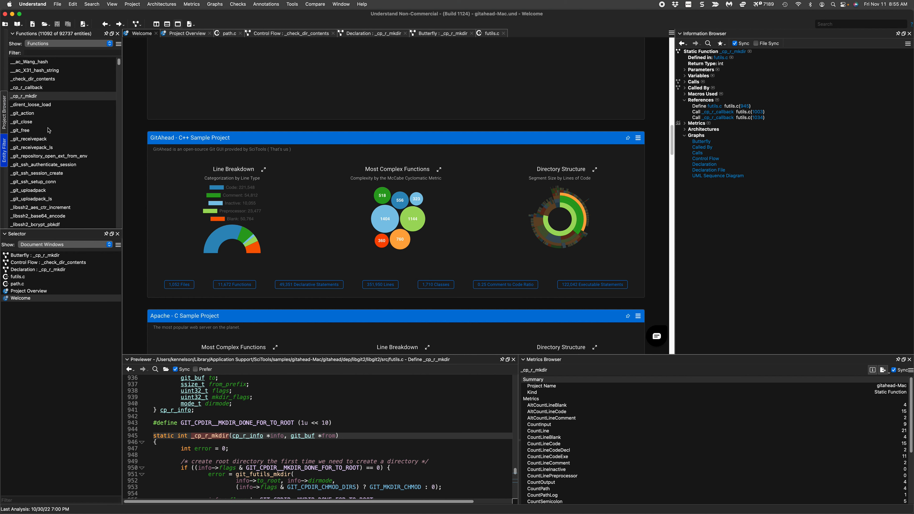
mouse_move(72, 148)
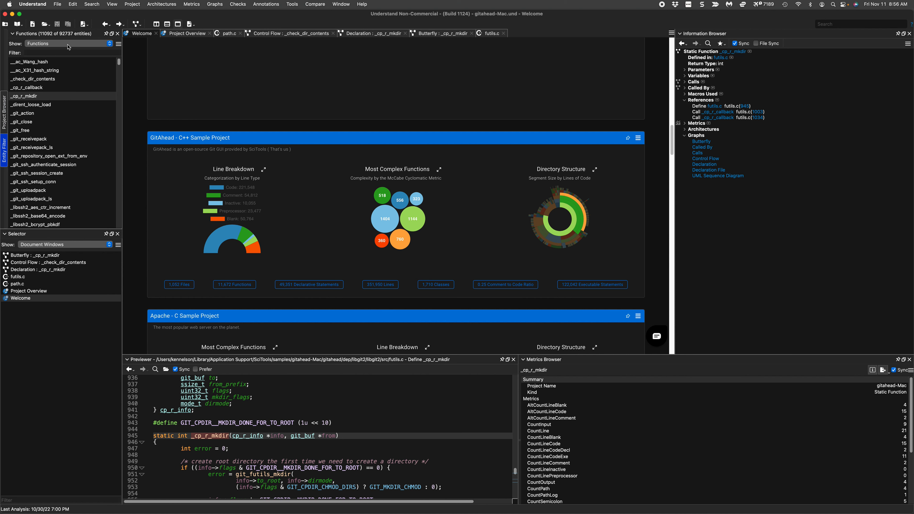
Toggle the entity list between Files and Functions and filter it by 'ssh' then 'git'.
left_click(69, 43)
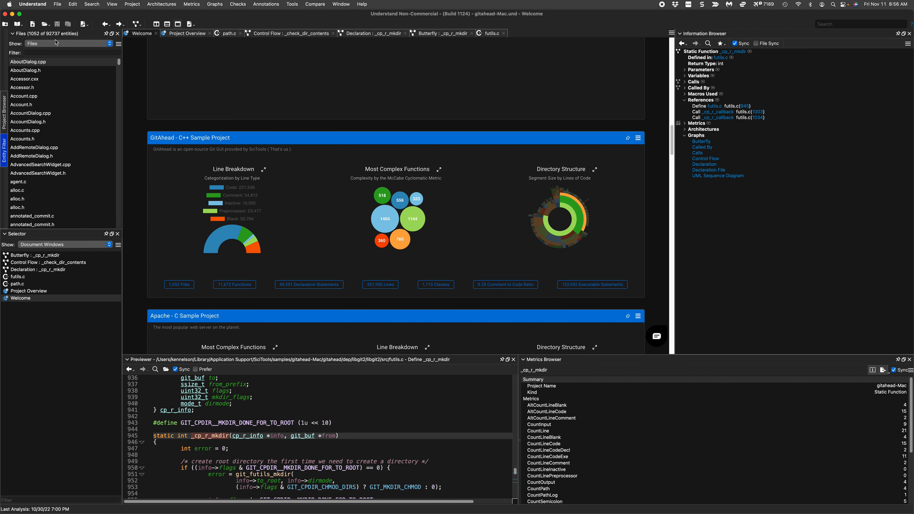
left_click(69, 44)
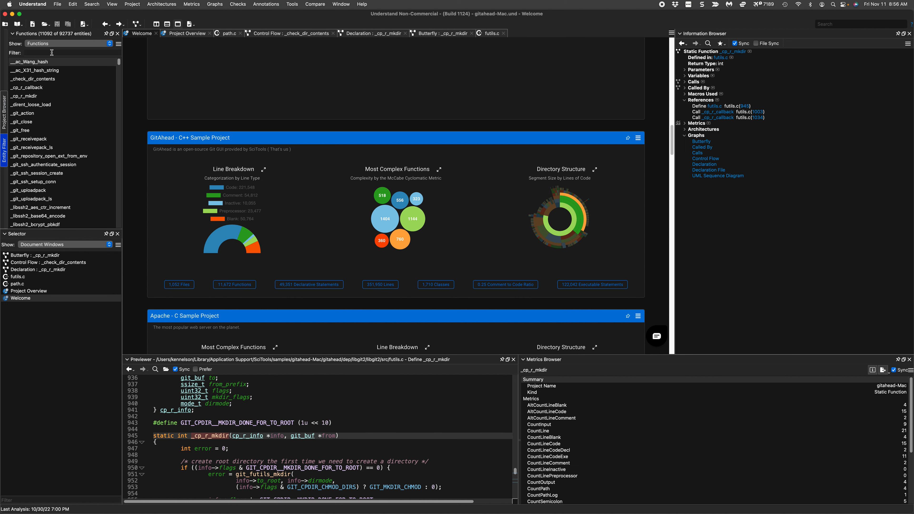
type("ssh")
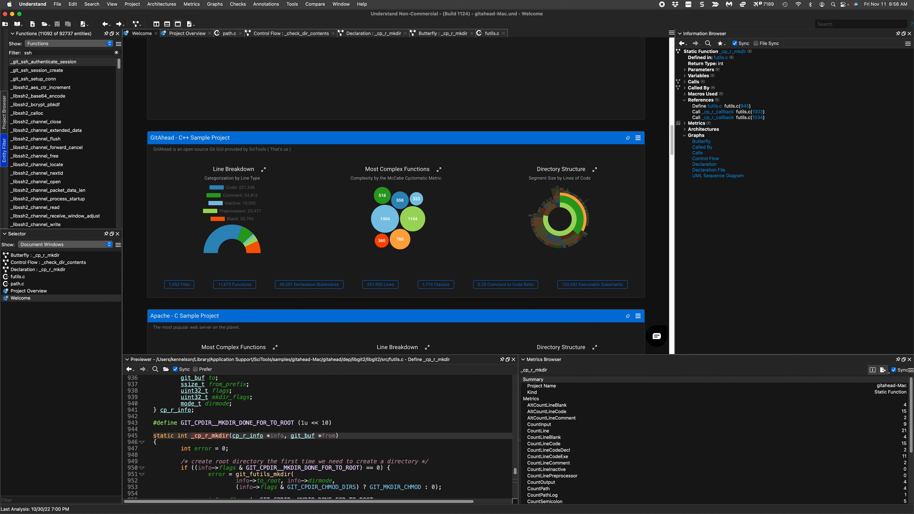
scroll("down", 3)
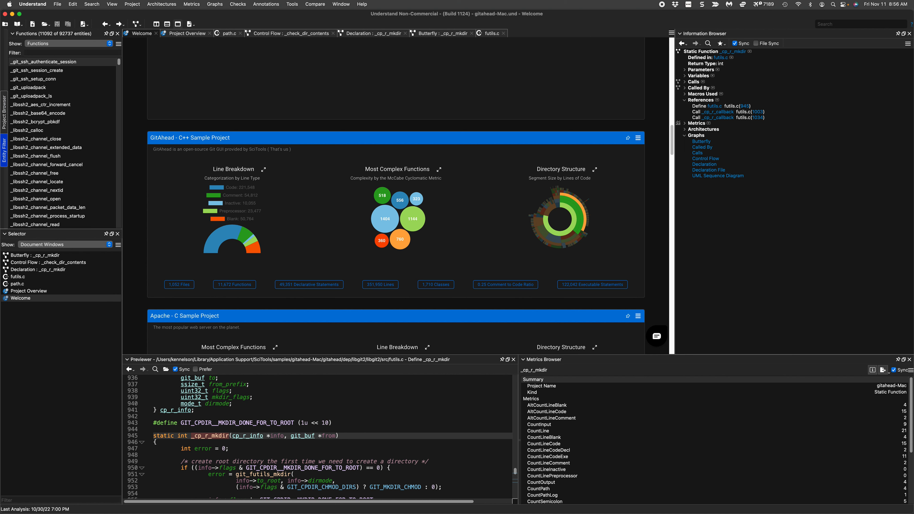
type("git")
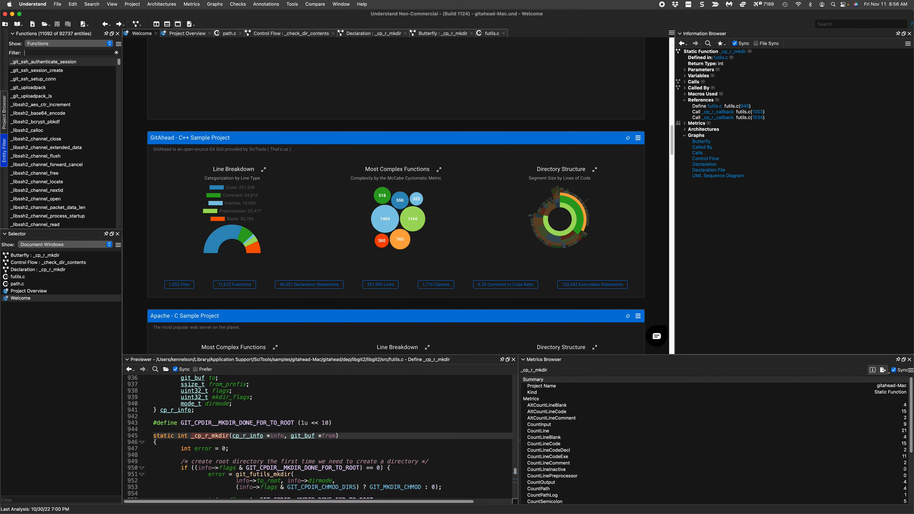
mouse_move(45, 83)
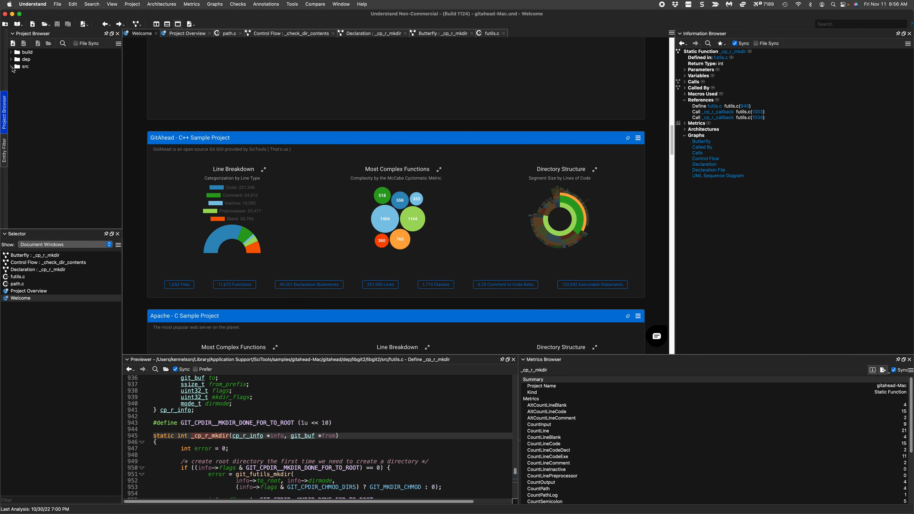
Expand the src folder and select the app subfolder to view its details and metrics.
left_click(11, 66)
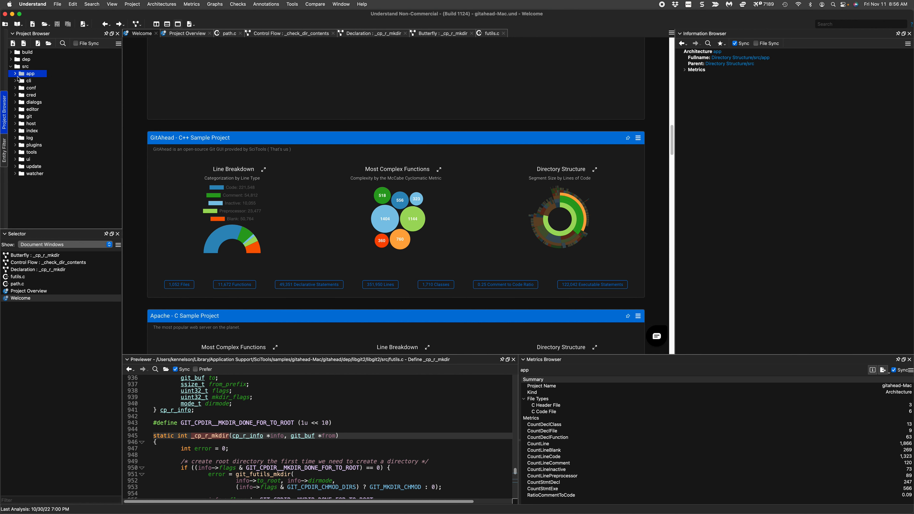
left_click(16, 74)
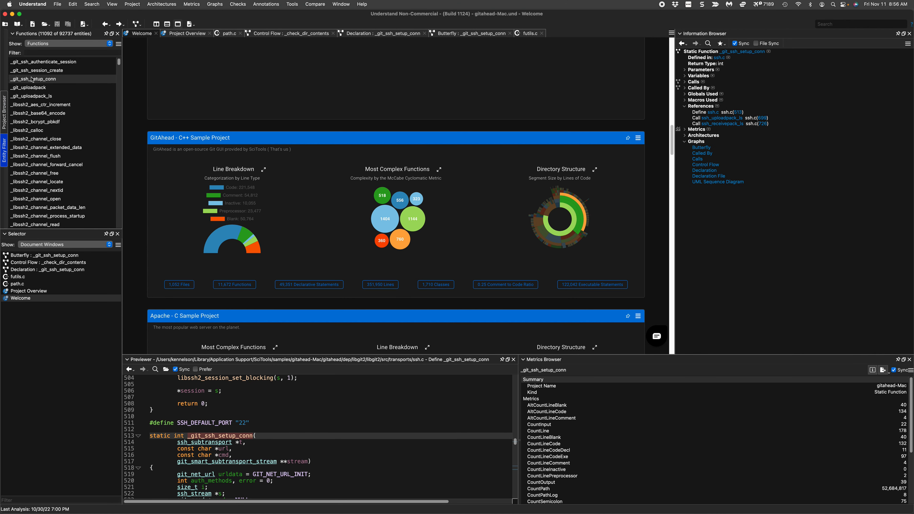
mouse_move(871, 390)
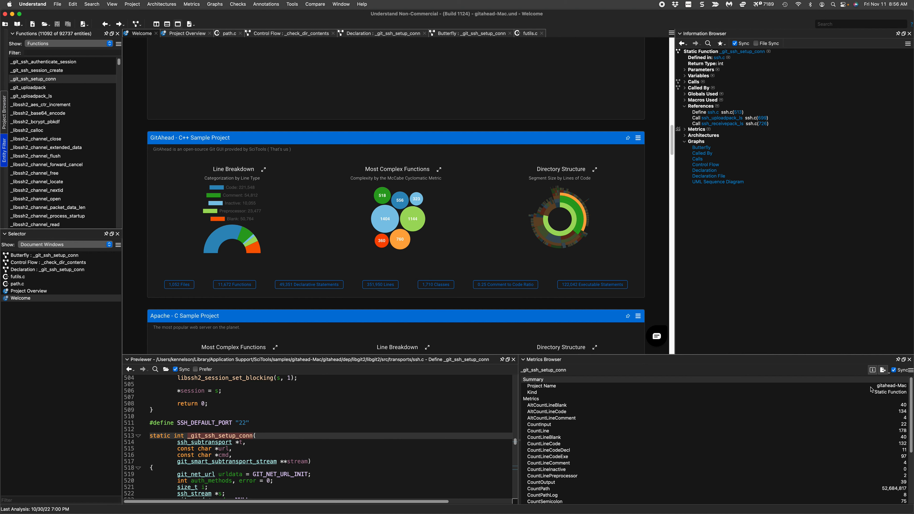
mouse_move(288, 113)
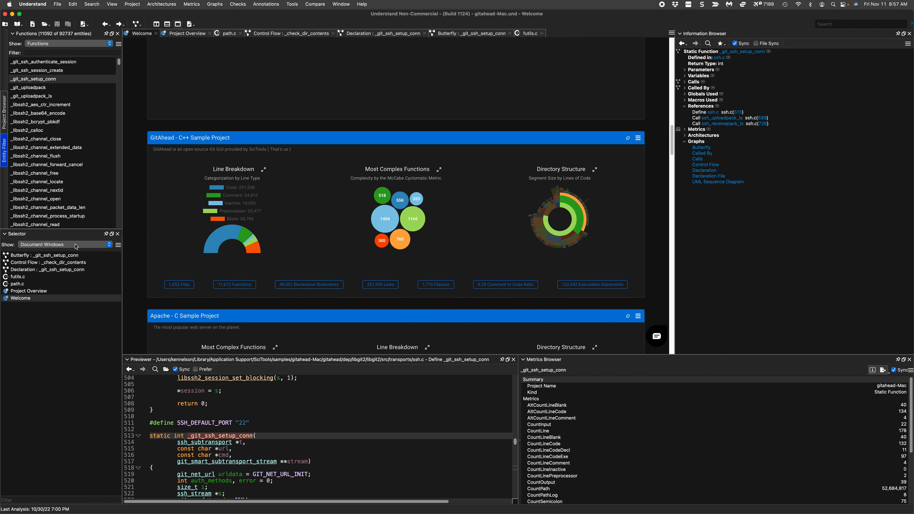
List only Editor windows in the Selector, then switch to another window type.
left_click(66, 245)
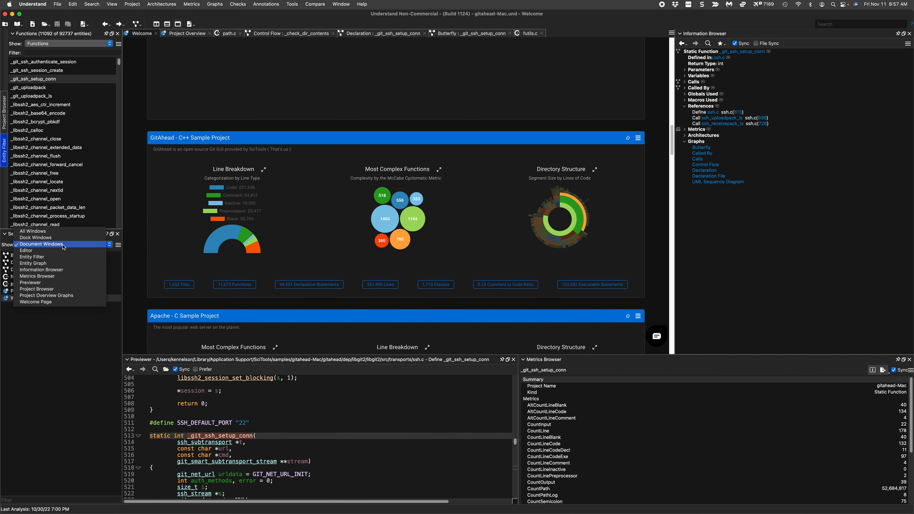
left_click(26, 251)
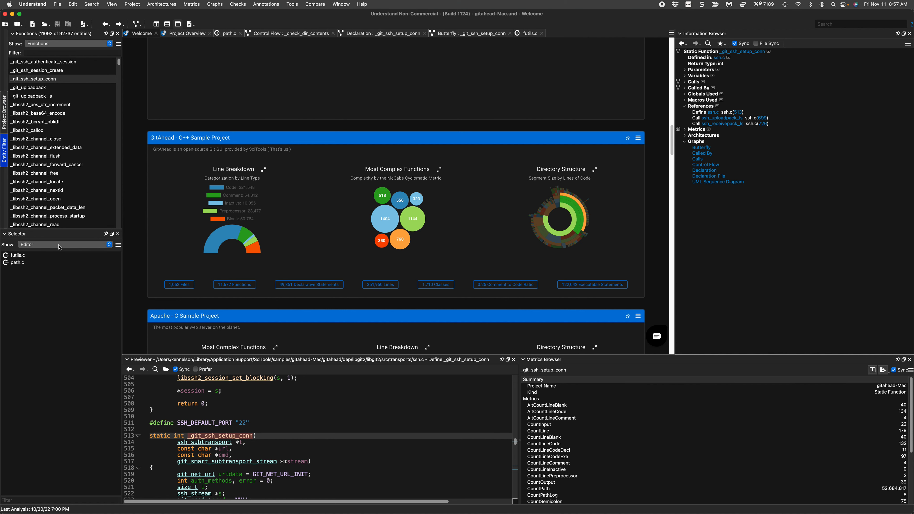
left_click(109, 245)
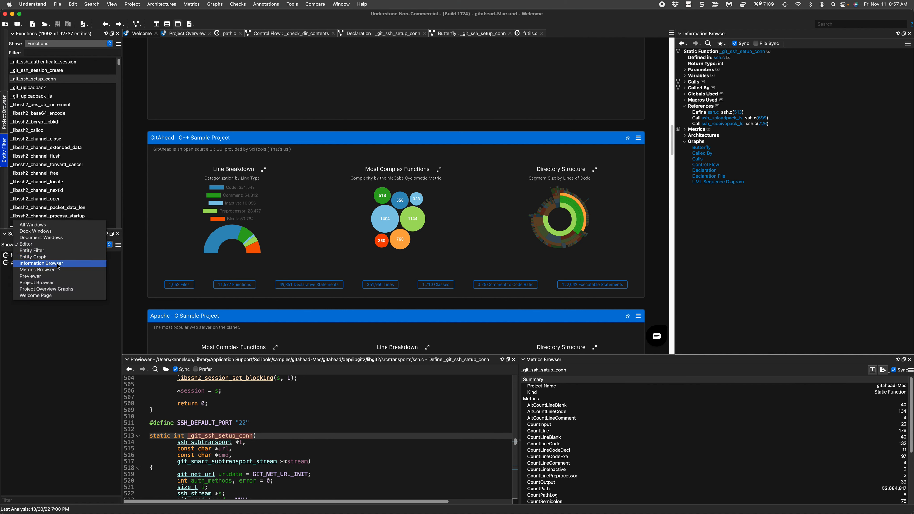
mouse_move(55, 258)
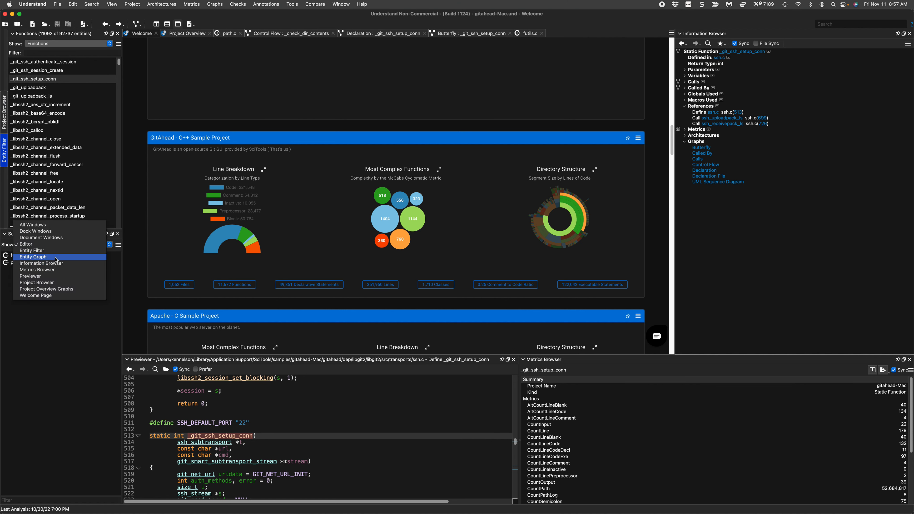
left_click(33, 257)
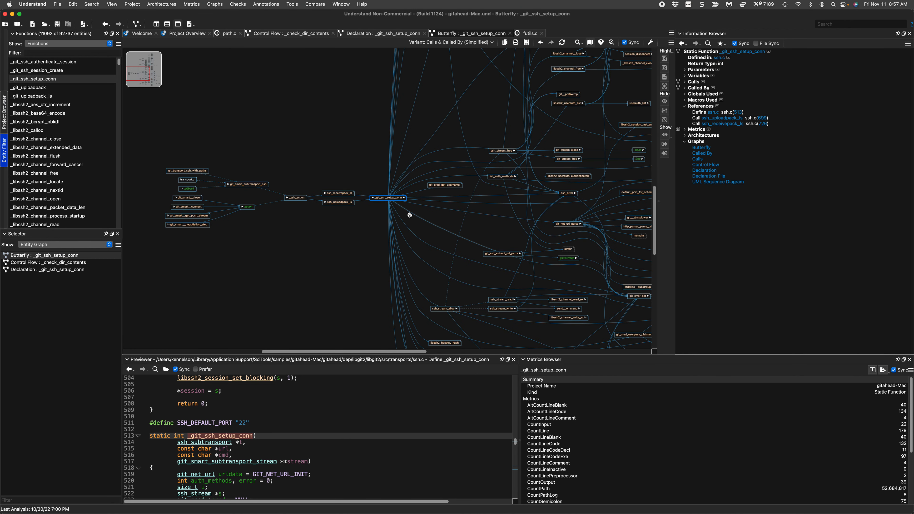
mouse_move(320, 212)
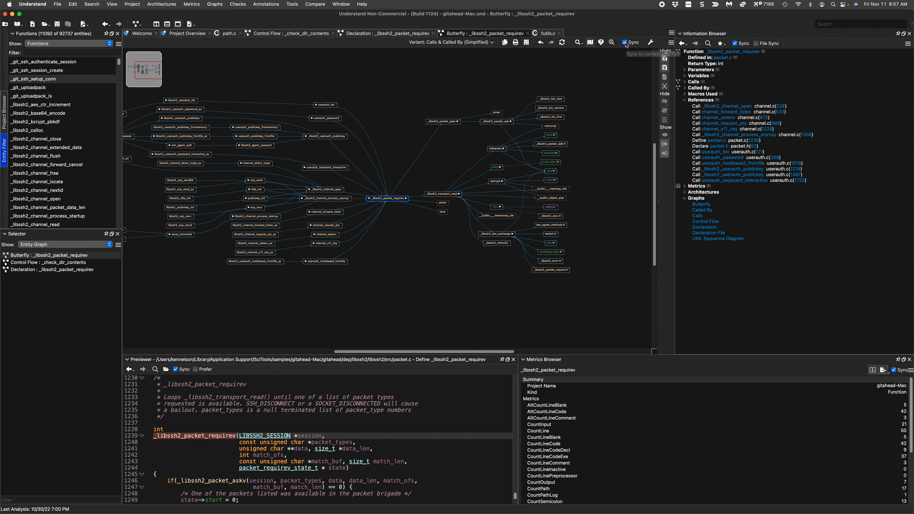
Turn off Sync so the butterfly graph stops following other selected entities.
left_click(496, 148)
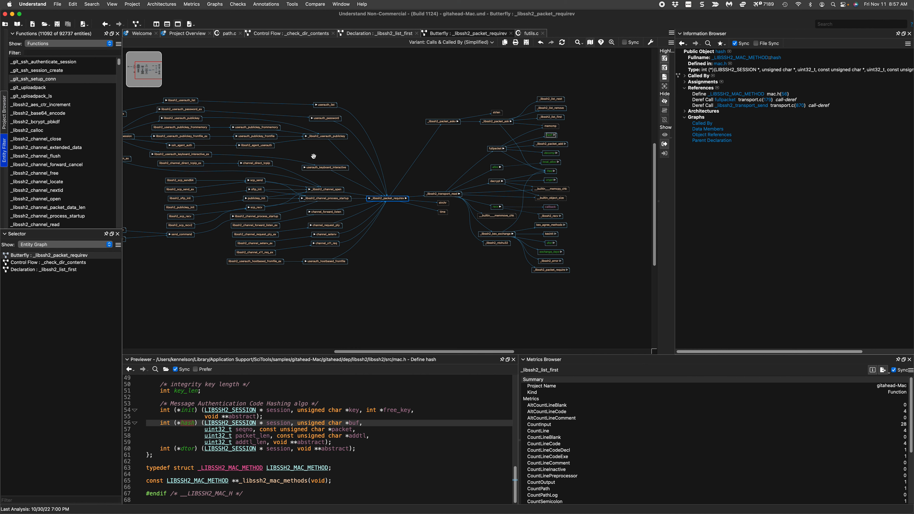
mouse_move(266, 376)
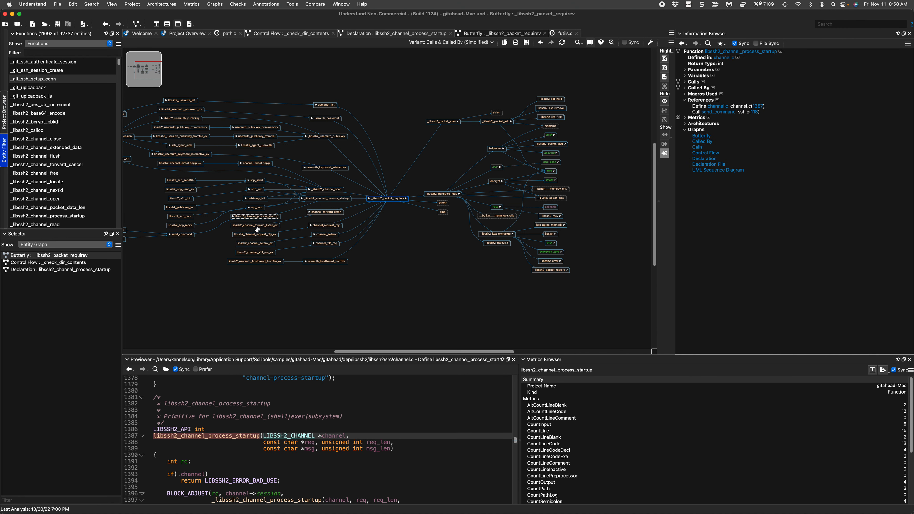
Inspect channel_forward_listen from the graph while it stays centred on _libssh2_packet_requirev.
left_click(255, 234)
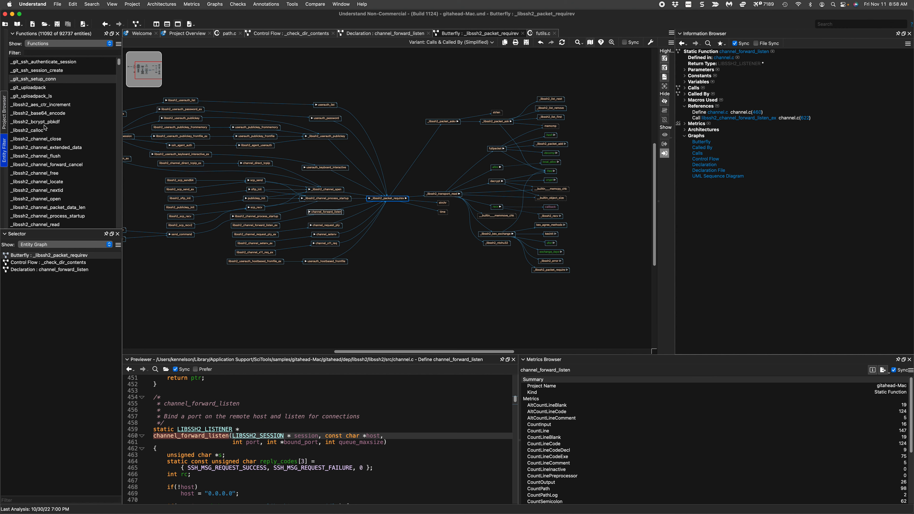
Select _libssh2_bcrypt_pbkdf in the Functions list to show its information, misc.c source and metrics.
left_click(35, 122)
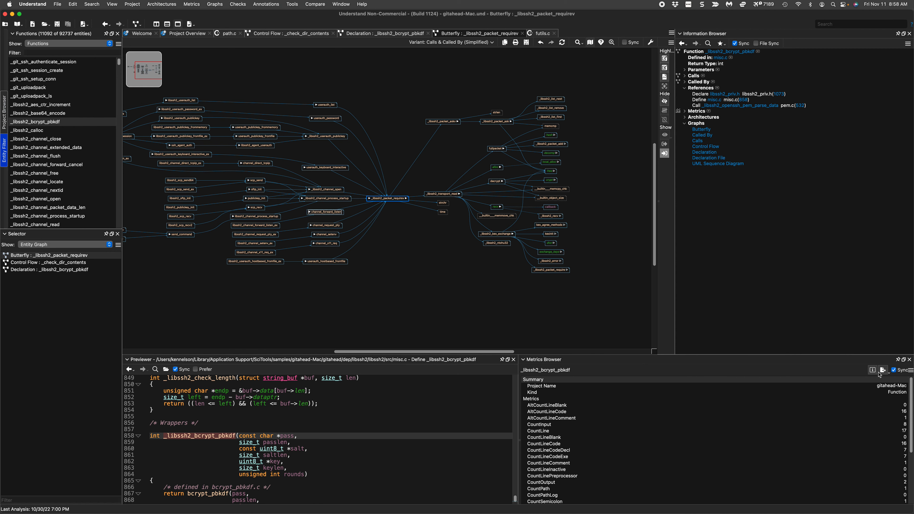
right_click(530, 398)
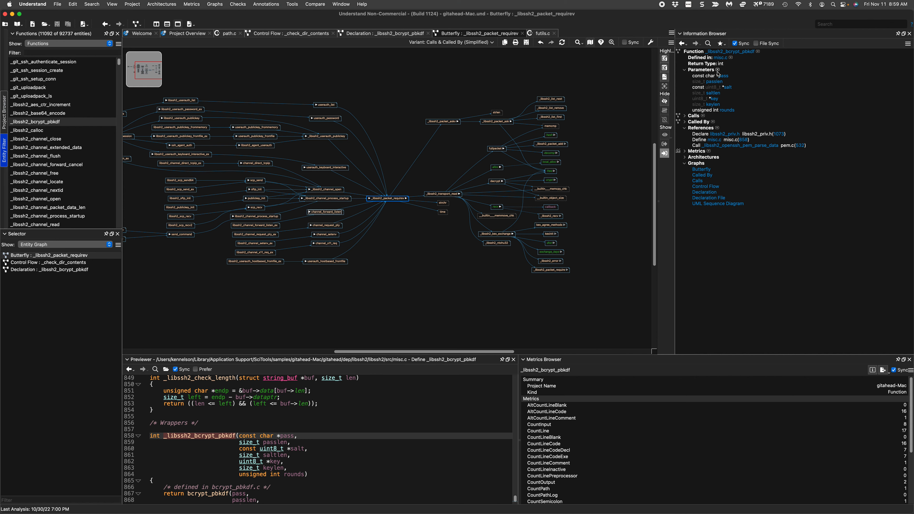
Expand Calls and the bcrypt_pbkdf, _libssh2_explicit_zero and _libssh2_sha512_init call nodes.
left_click(684, 116)
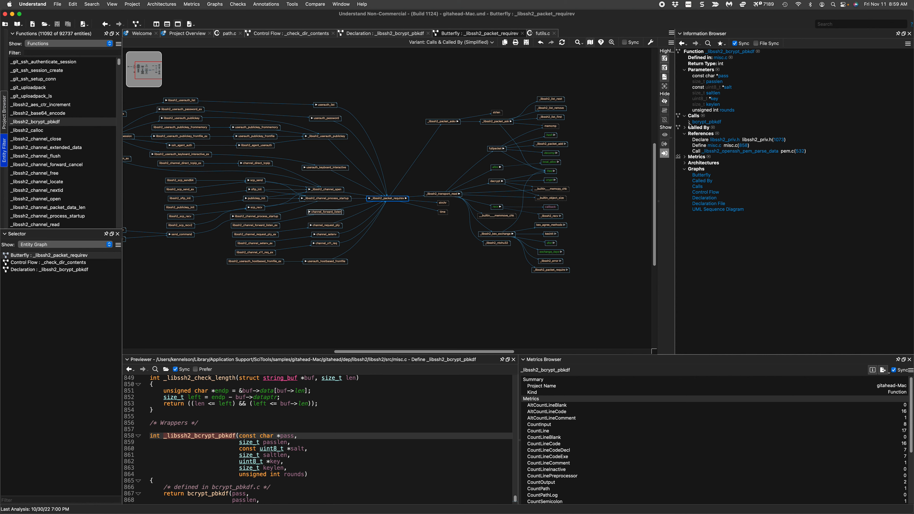
left_click(688, 122)
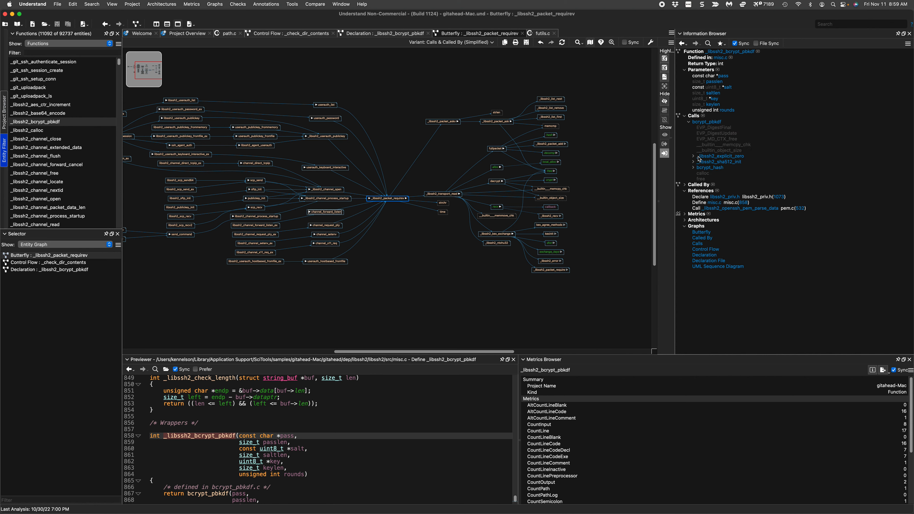
left_click(693, 156)
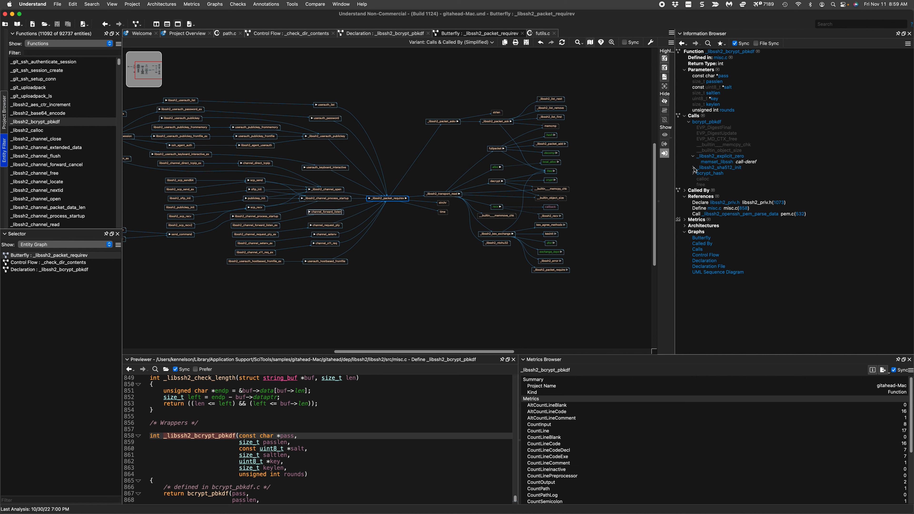
left_click(693, 168)
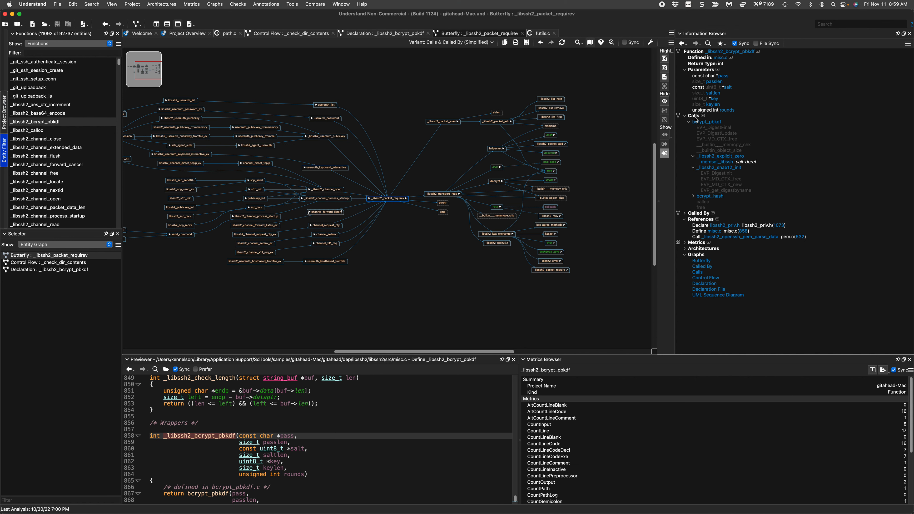
Use Expand All on Calls to fully expand the _libssh2_bcrypt_pbkdf call tree.
right_click(706, 122)
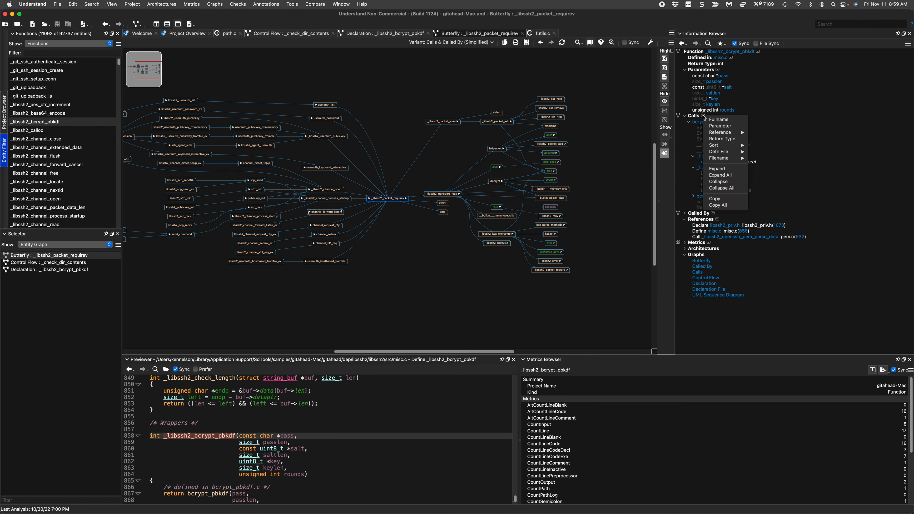
mouse_move(735, 170)
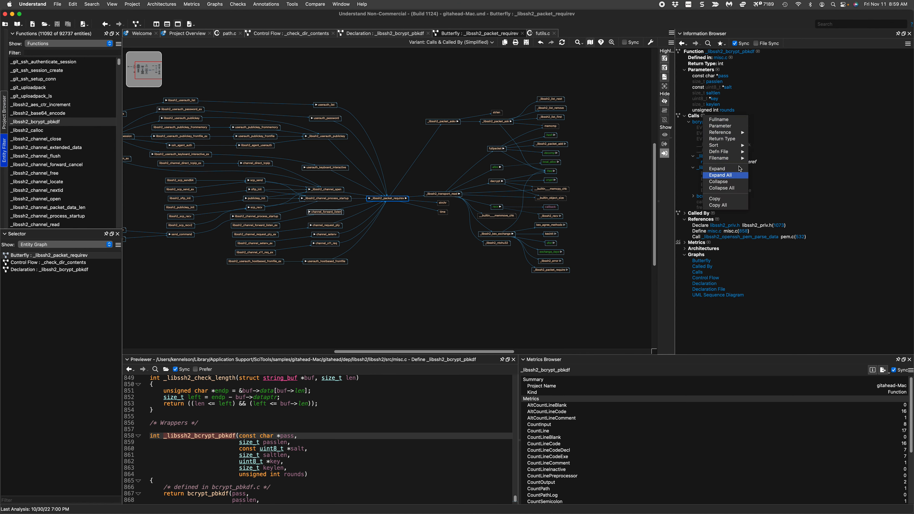
left_click(719, 175)
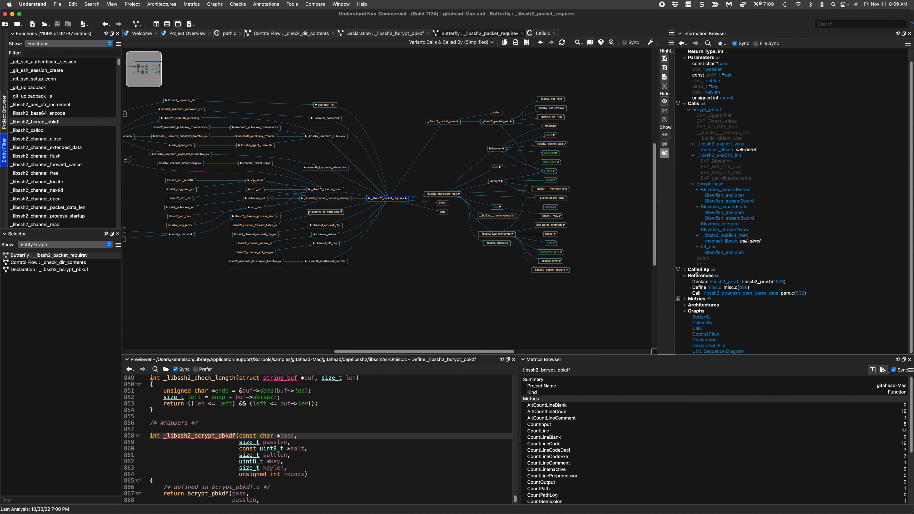
Expand Called By through _libssh2_openssh_pem_parse_data, _libssh2_openssh_pem_parse and _libssh2_dsa_new_openssh_private.
left_click(684, 269)
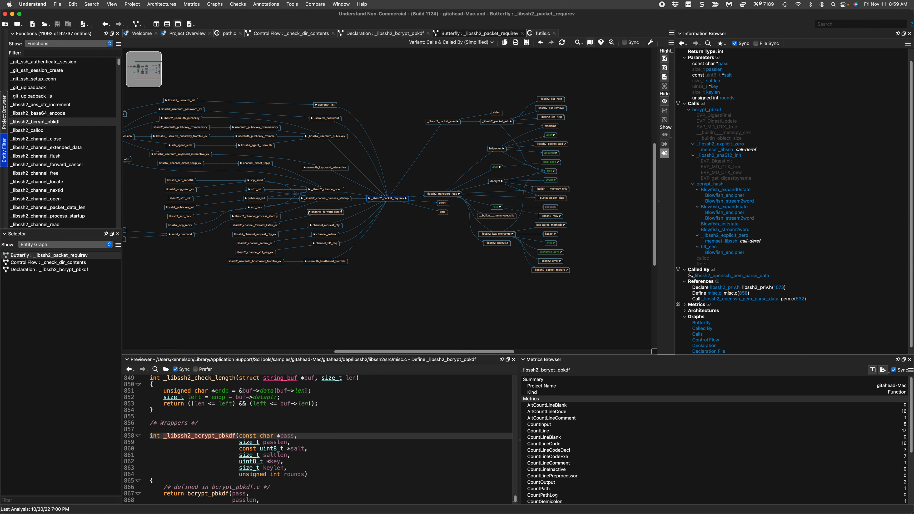
left_click(689, 275)
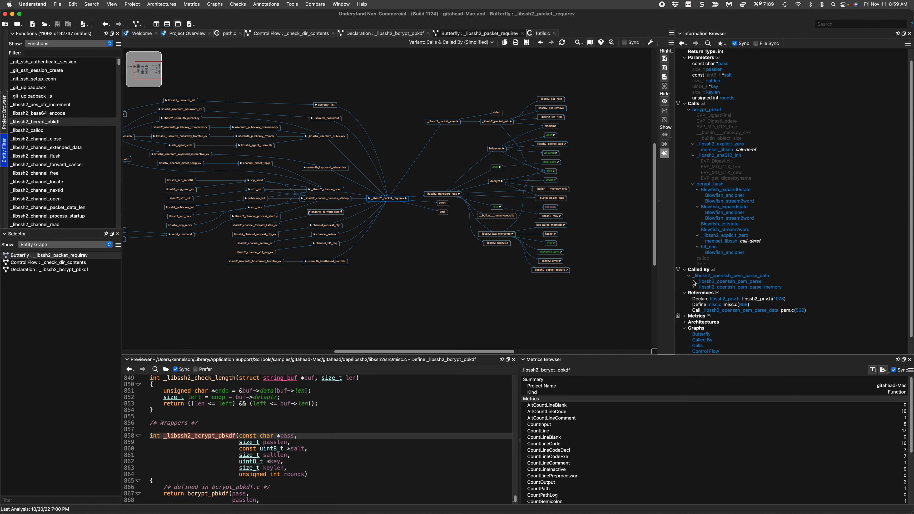
left_click(693, 282)
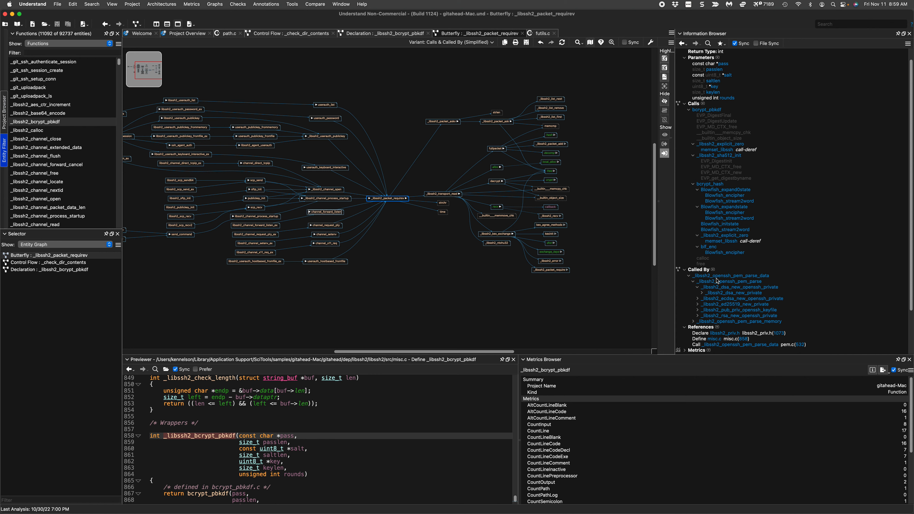
mouse_move(729, 279)
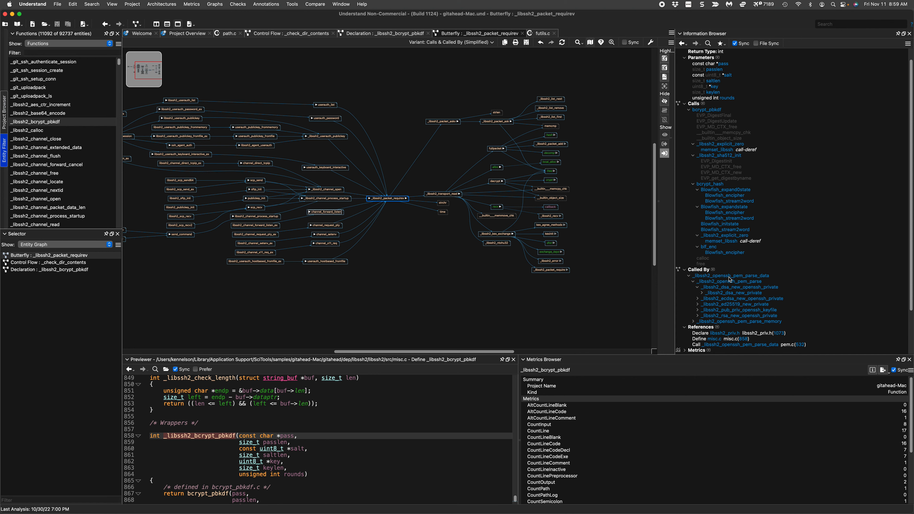
mouse_move(705, 296)
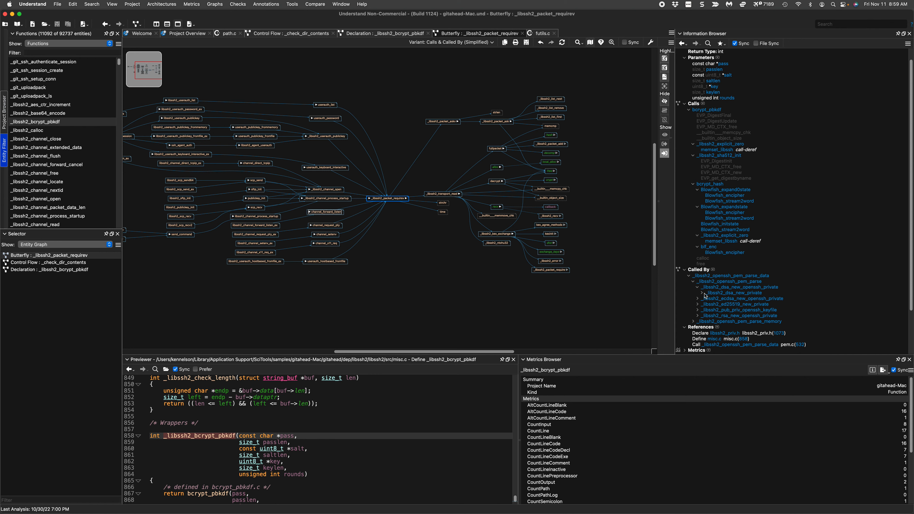
left_click(701, 293)
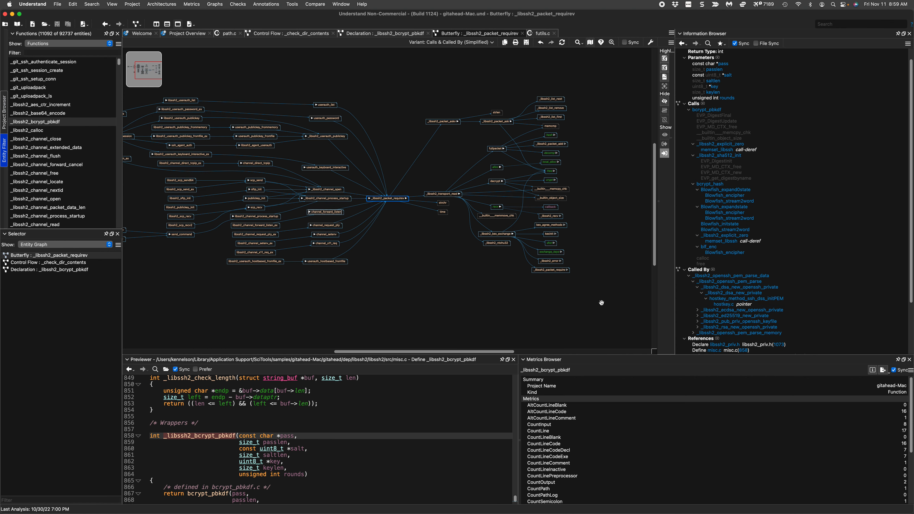
mouse_move(733, 307)
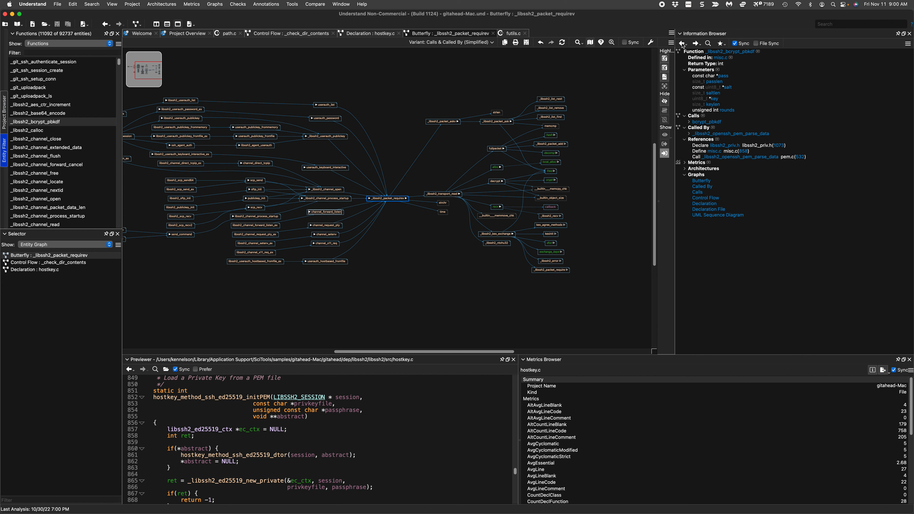
mouse_move(715, 85)
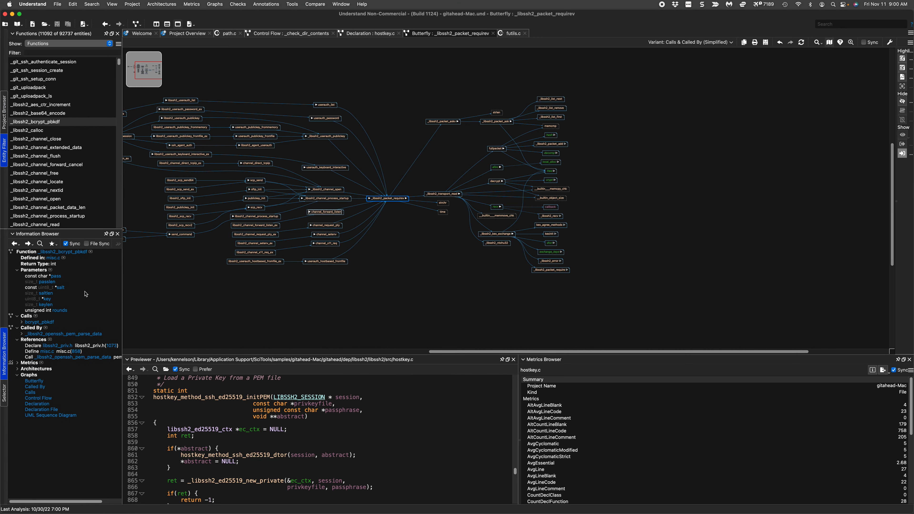
mouse_move(363, 275)
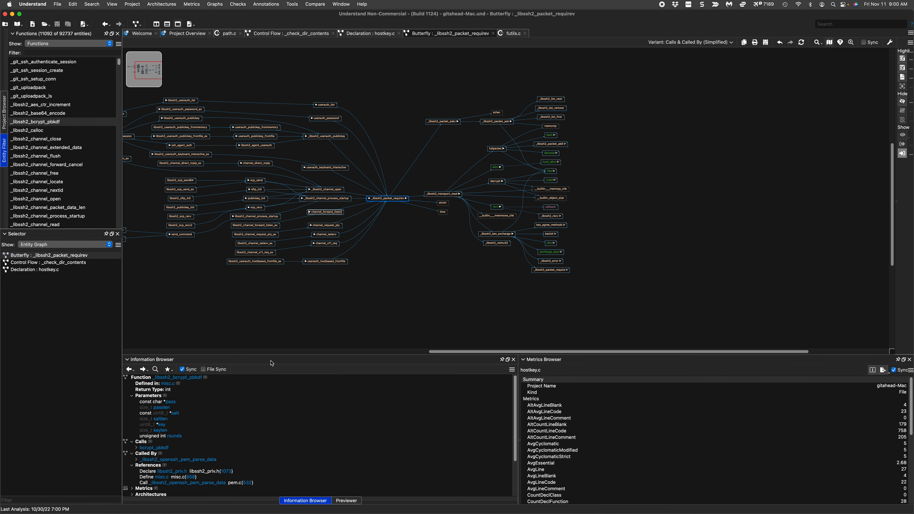
Relocate the Information Browser dock so the butterfly graph spans the full window width.
left_click(346, 500)
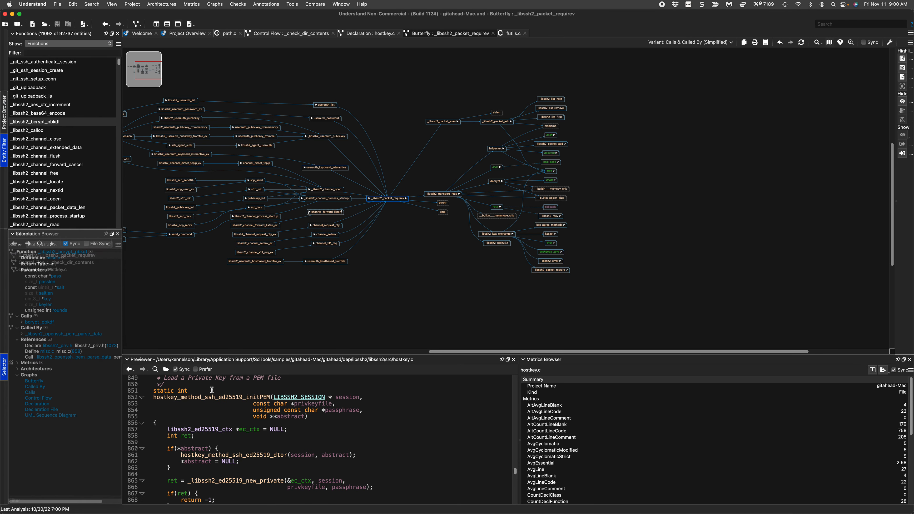